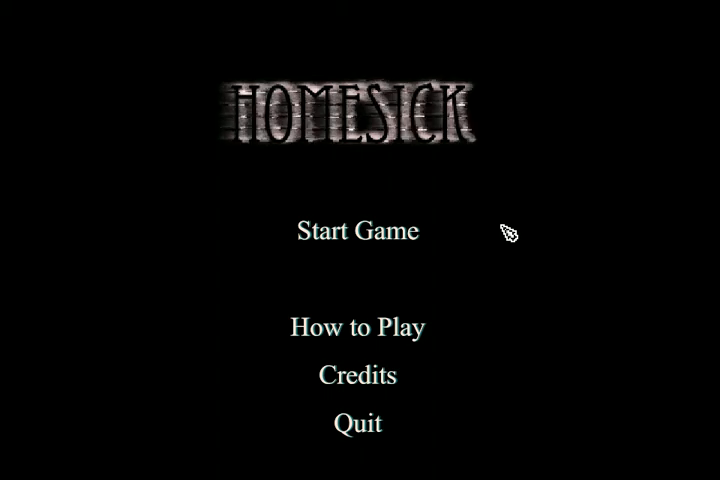
mouse_move(512, 52)
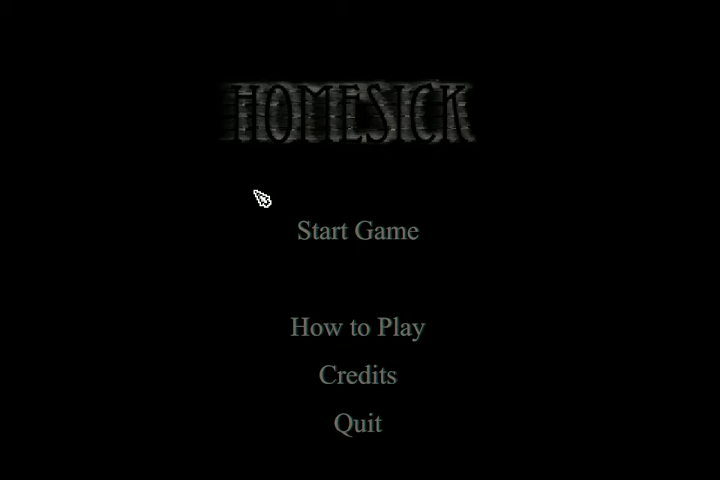
click(356, 230)
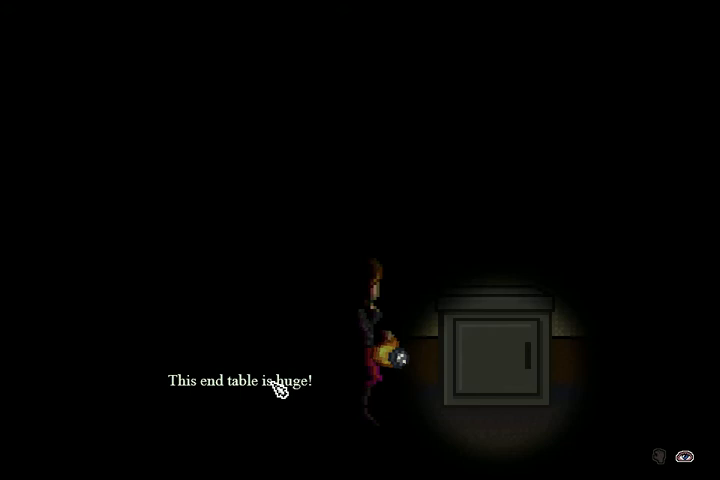
key(Escape)
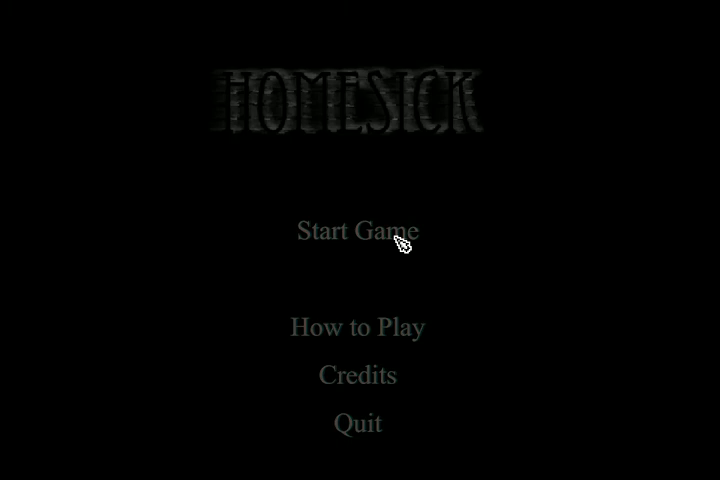
click(356, 230)
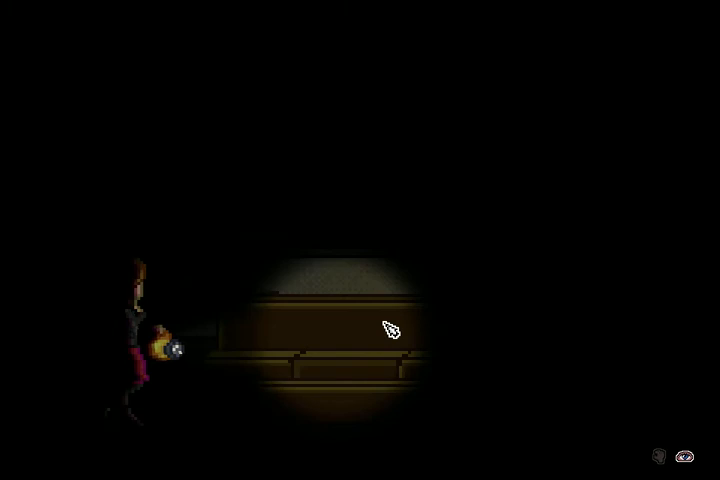